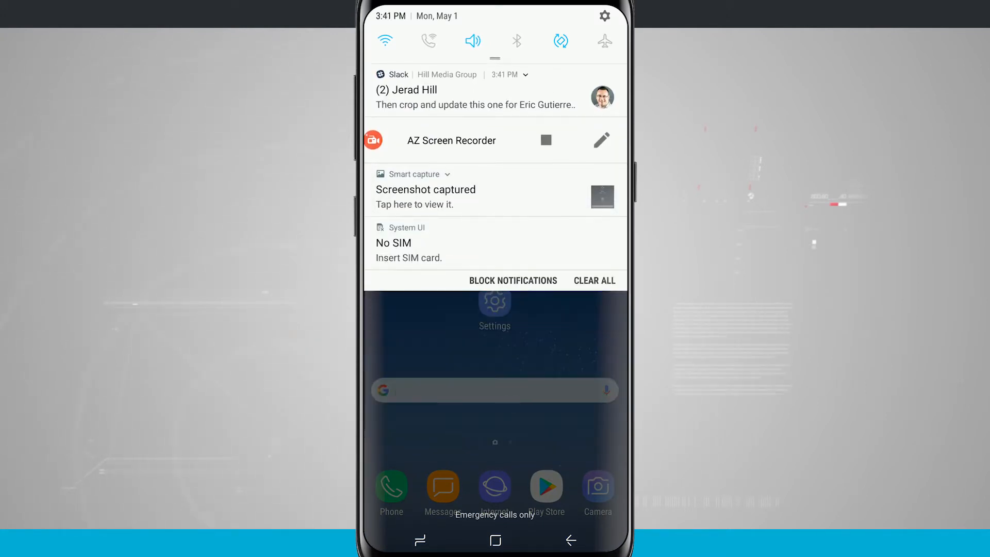
Dismiss the open notification shade to get back to the home screen.
left_click(447, 174)
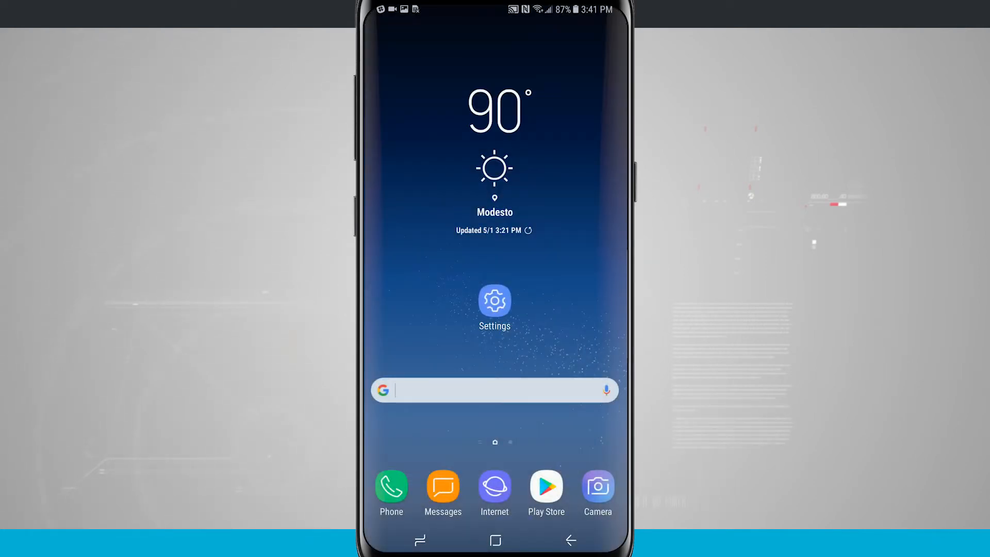
Open Settings > Advanced features and scroll to Smart capture and Palm swipe to capture.
left_click(494, 301)
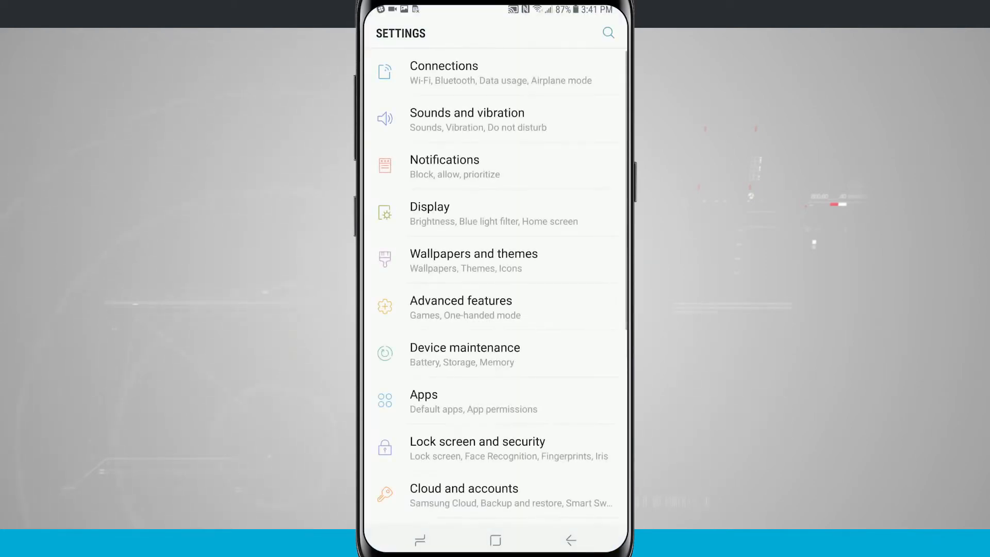
left_click(461, 307)
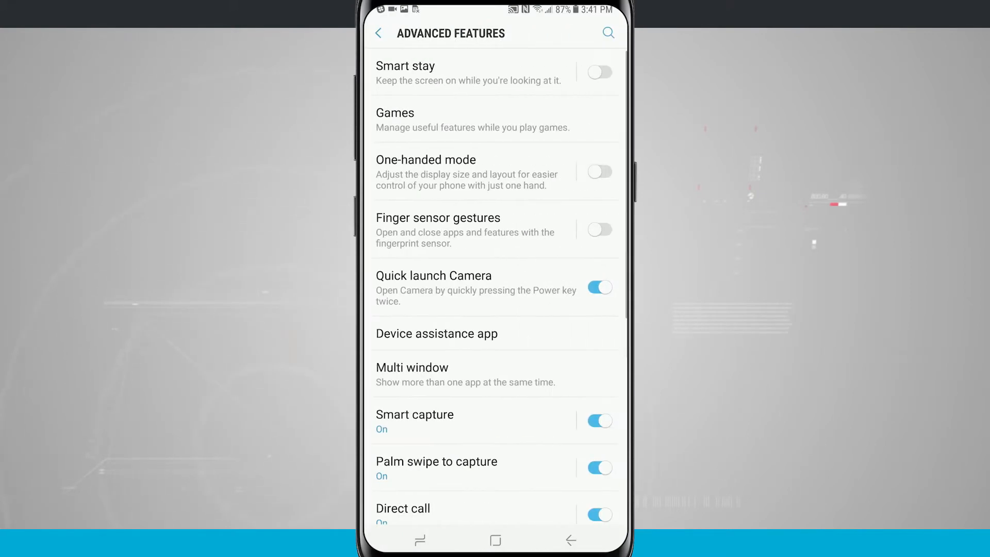
scroll("down", 3)
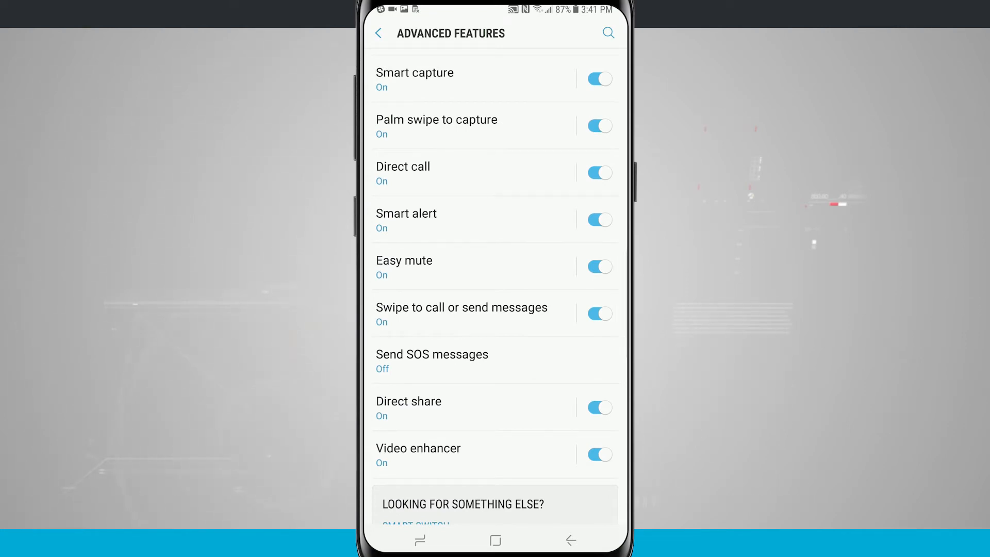
left_click(436, 127)
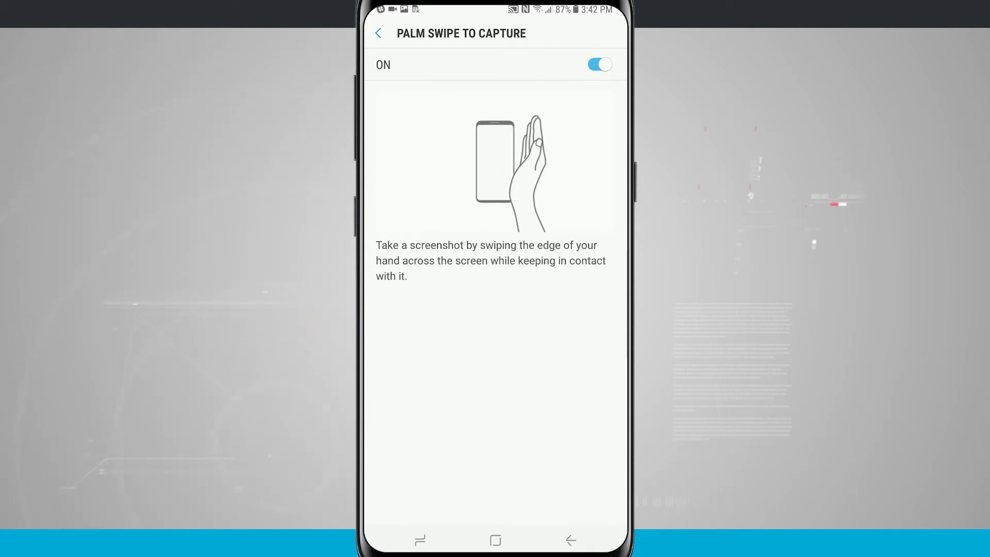
left_click(377, 33)
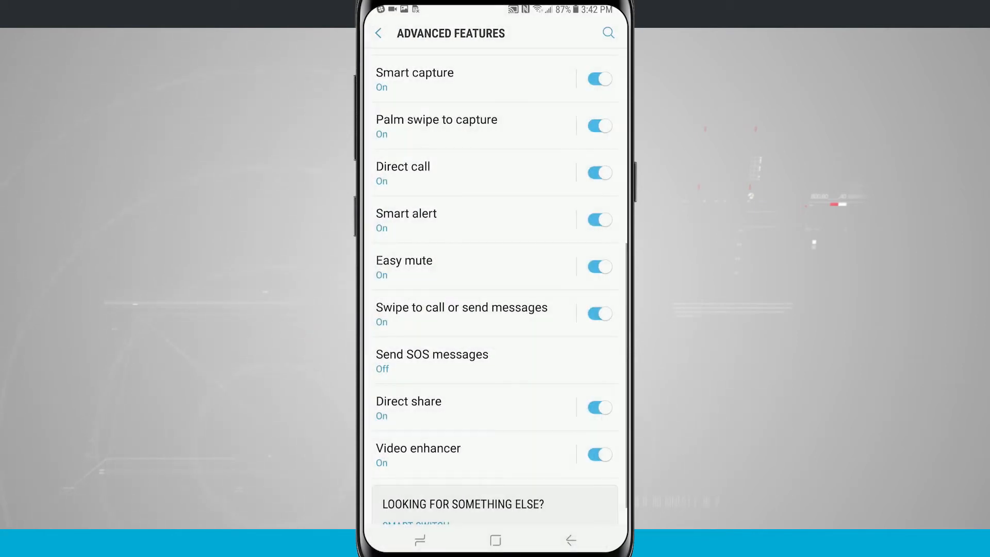
Exit Settings with the Home key, back to the home screen.
left_click(414, 79)
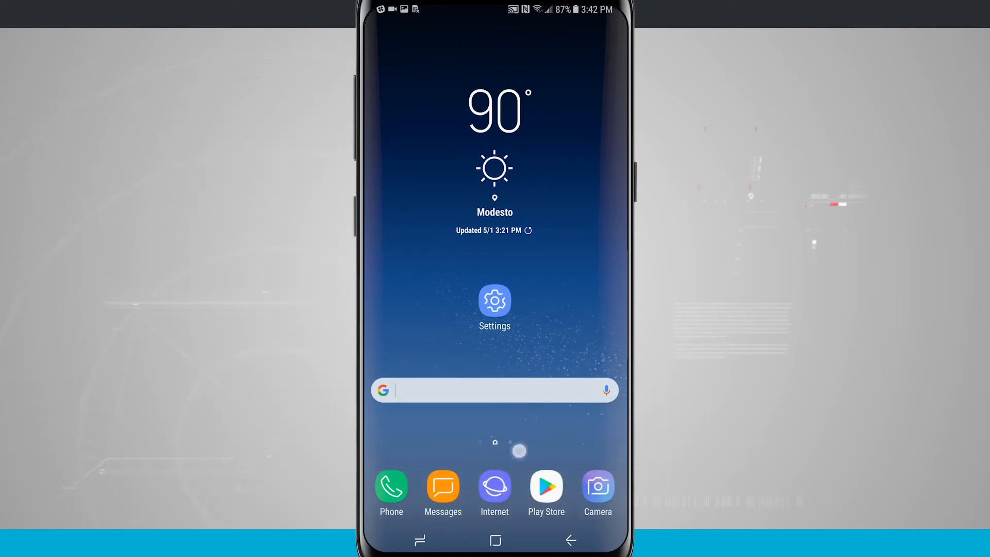
Browse stateoftech.net in Chrome, then palm-swipe a screenshot of the page top.
left_click(495, 487)
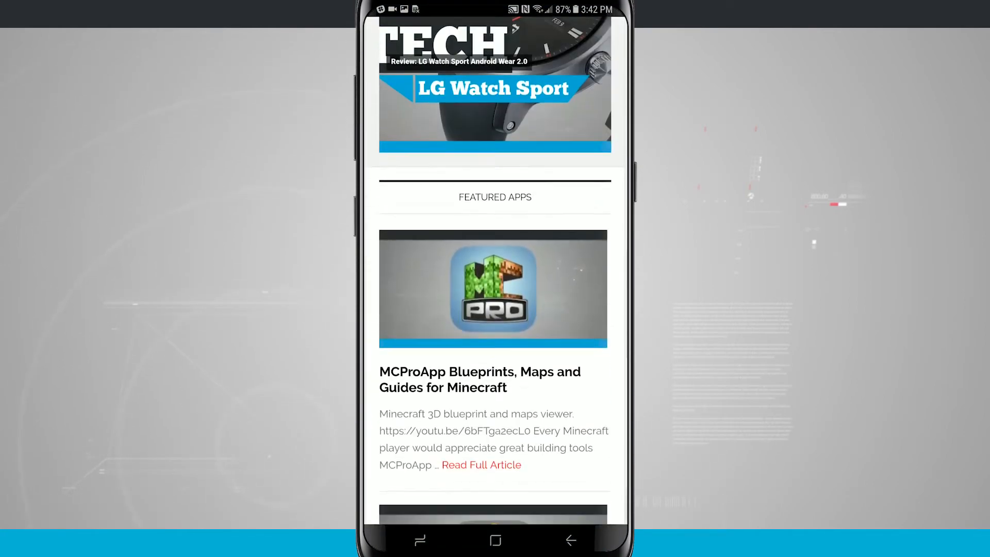
scroll("down", 3)
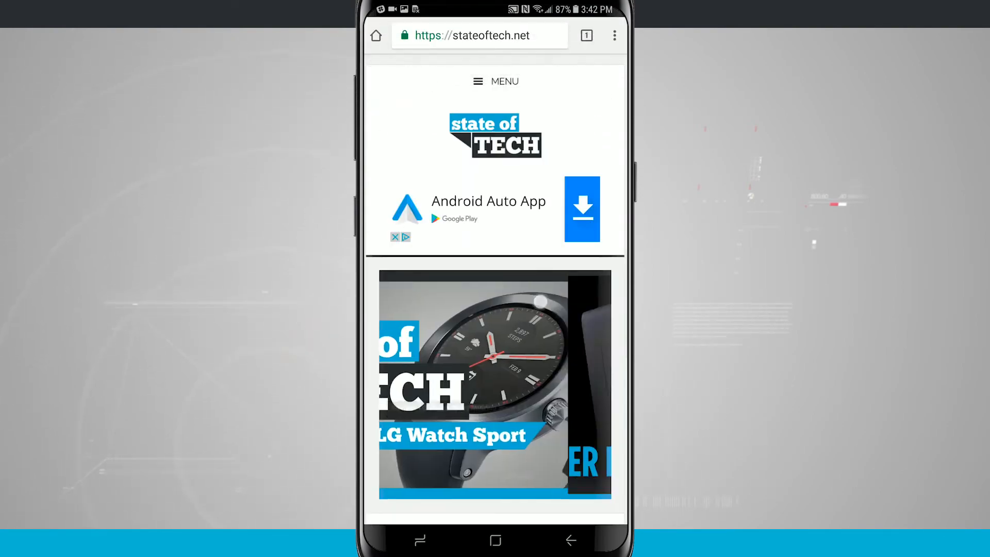
scroll("down", 3)
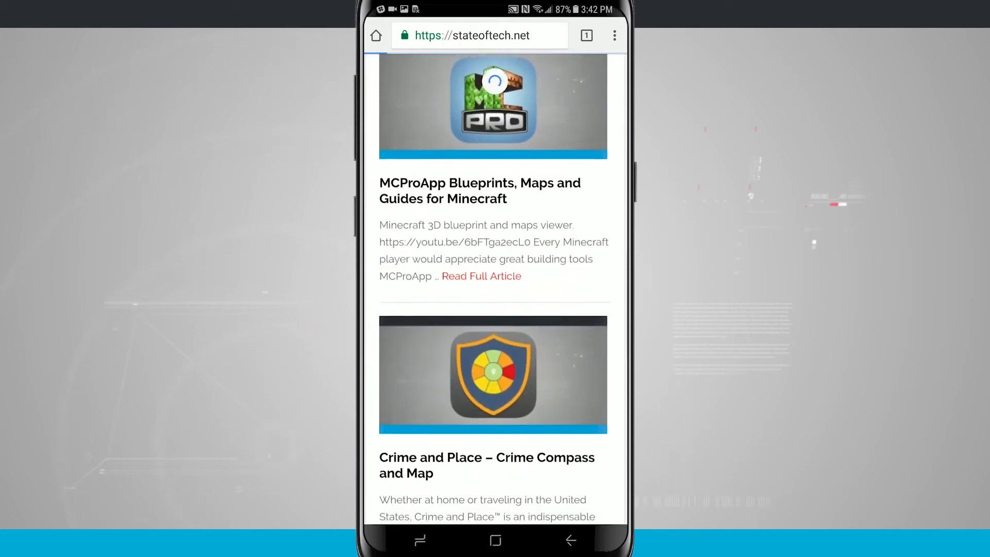
scroll("down", 3)
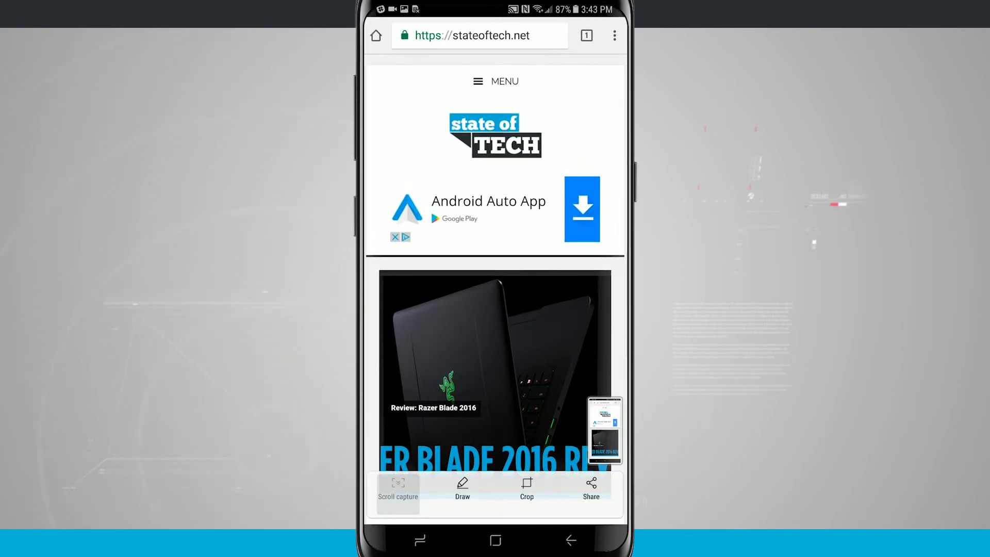
Use Scroll capture to extend the screenshot down to the Android Wear for iOS guide.
scroll("down", 3)
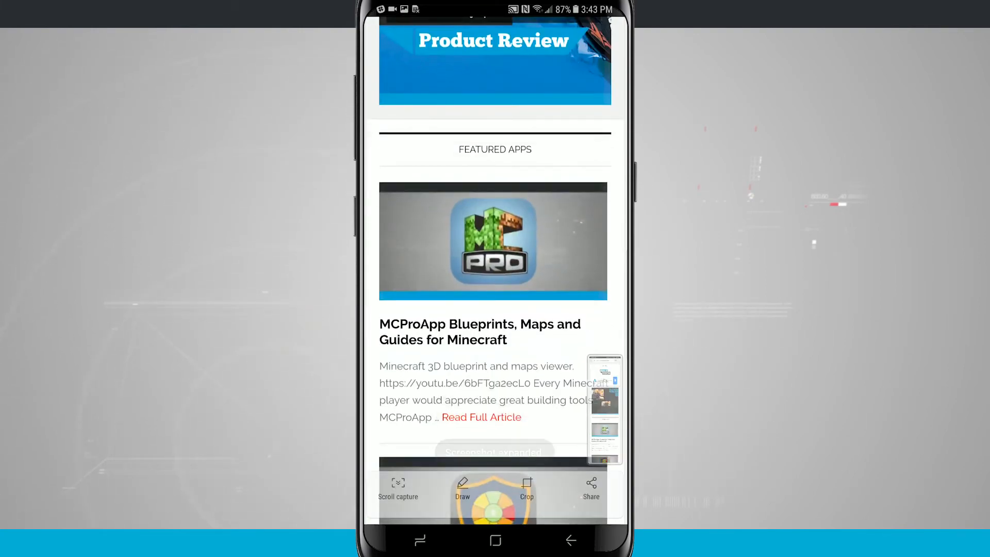
scroll("down", 3)
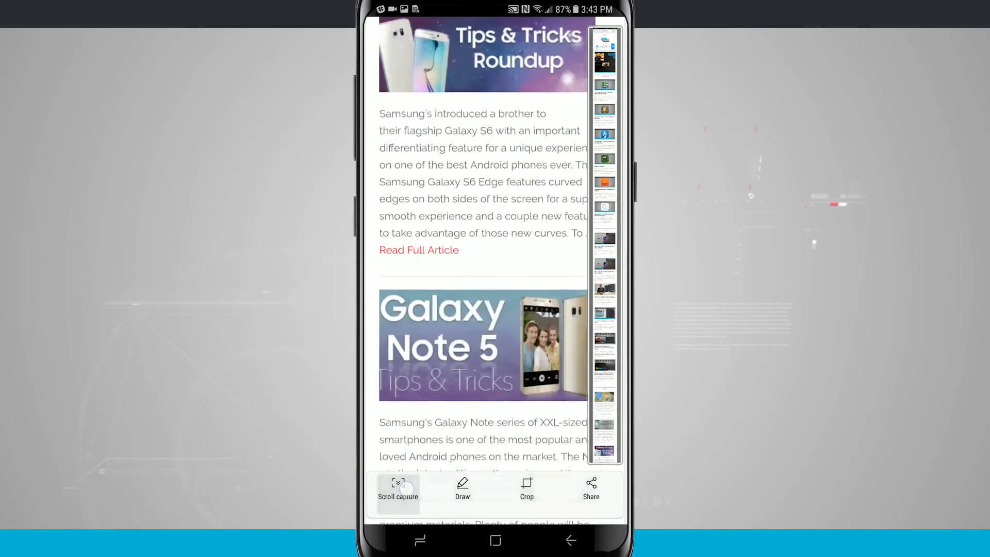
left_click(398, 486)
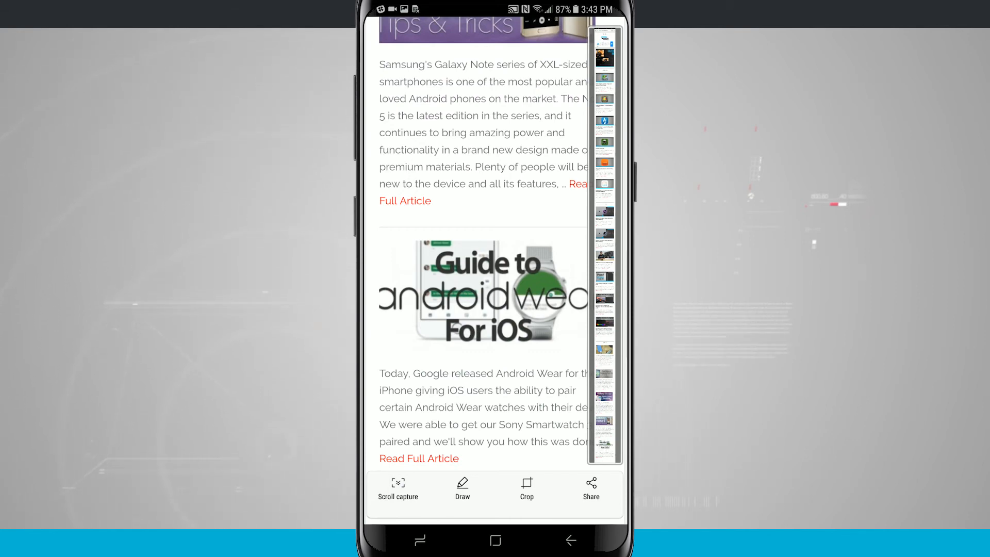
left_click(591, 489)
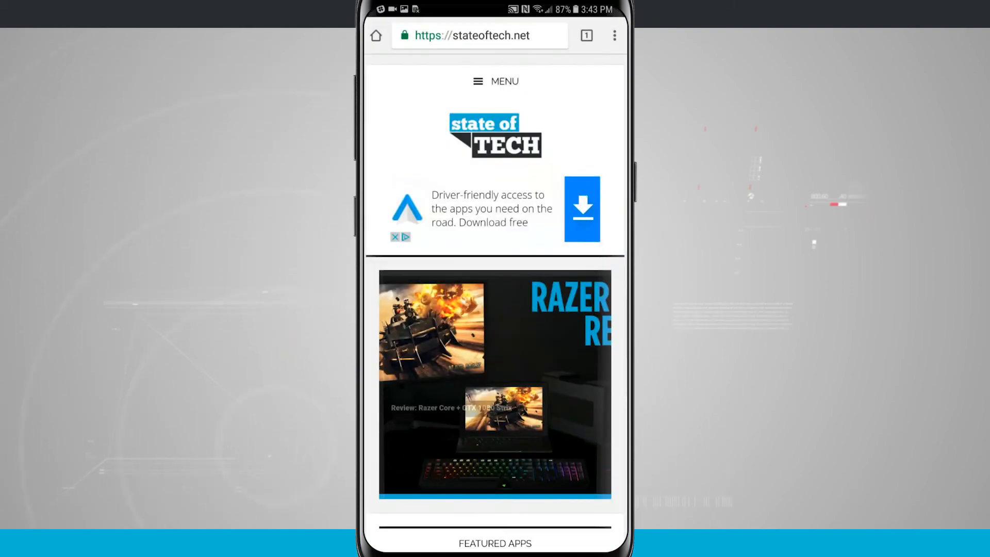
Scroll the State of Tech screenshot in Gallery down to its Originals section.
scroll("down", 3)
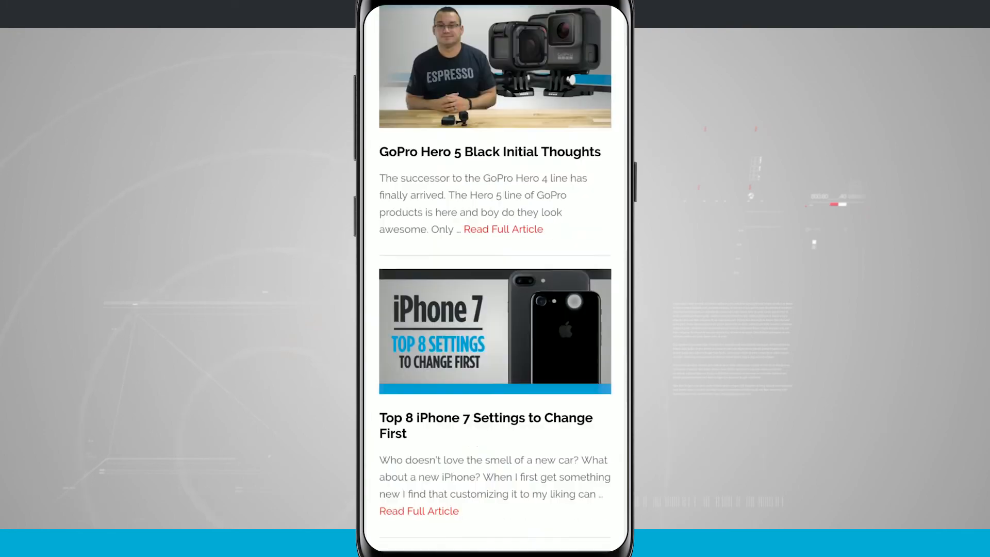
scroll("down", 3)
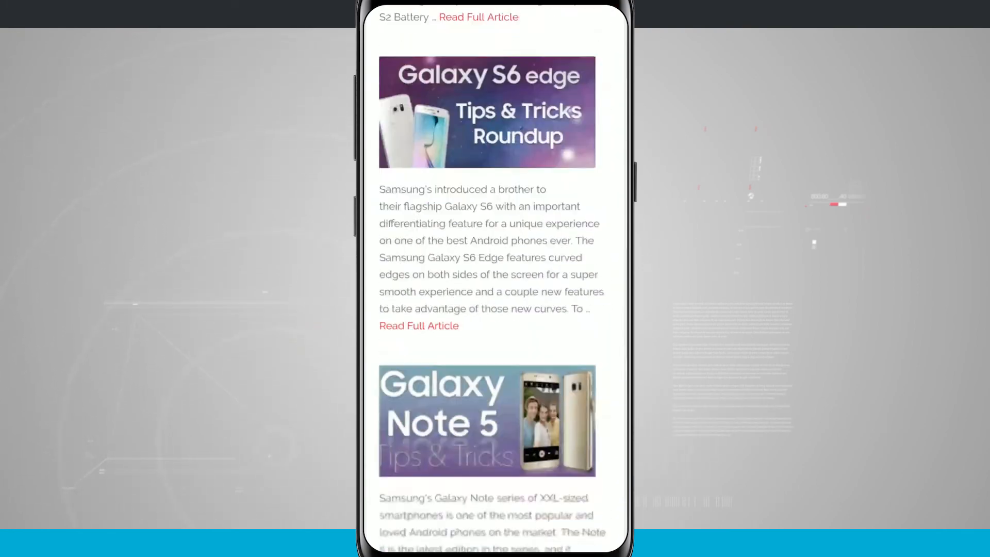
scroll("down", 3)
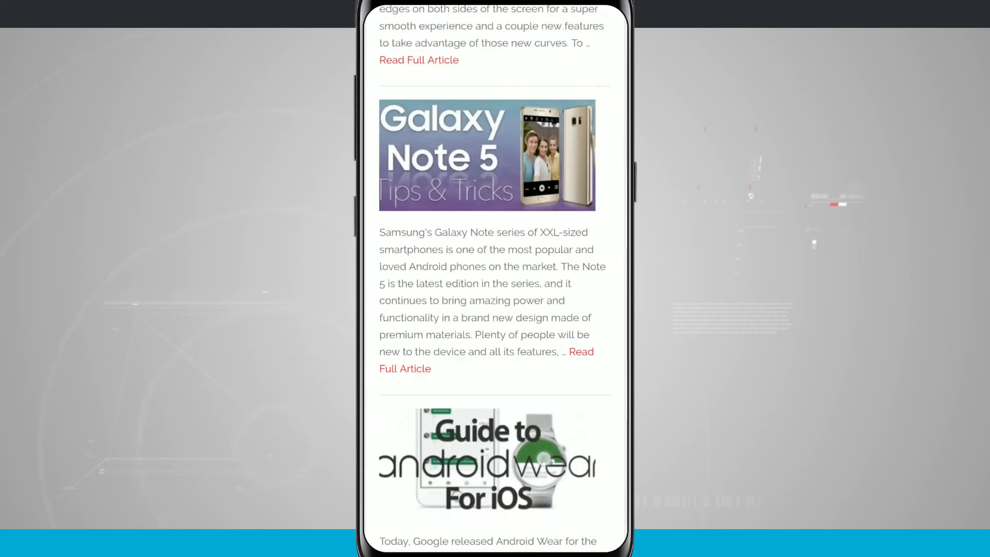
scroll("down", 3)
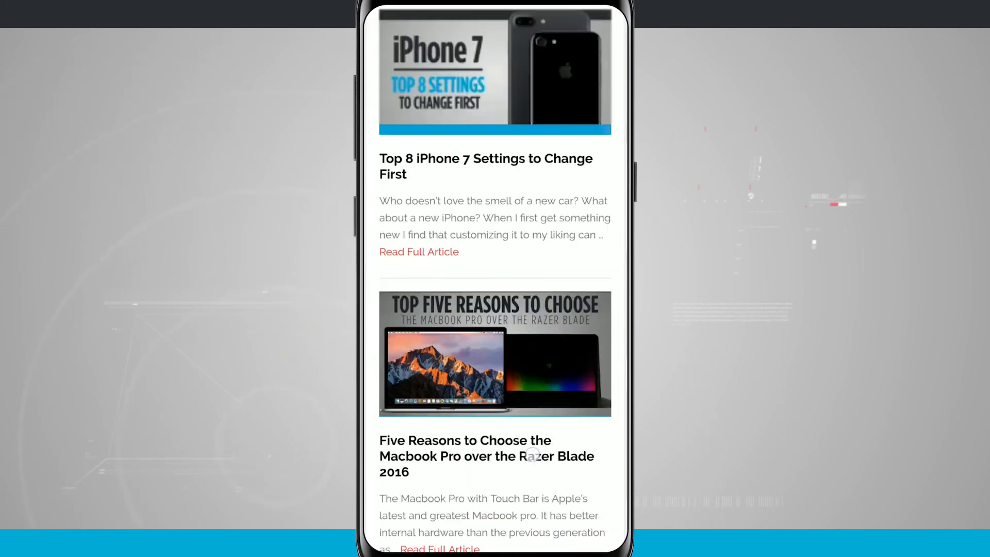
scroll("down", 3)
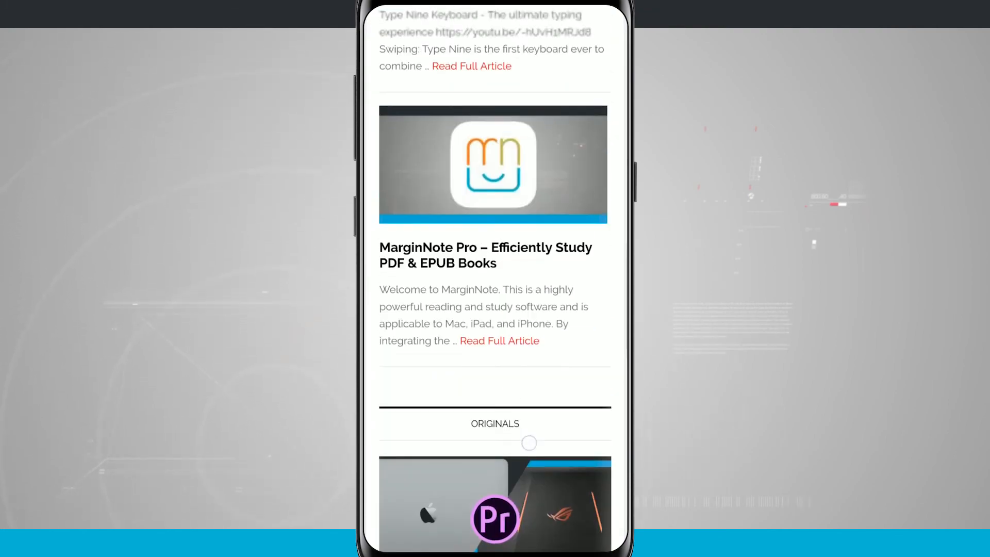
scroll("down", 3)
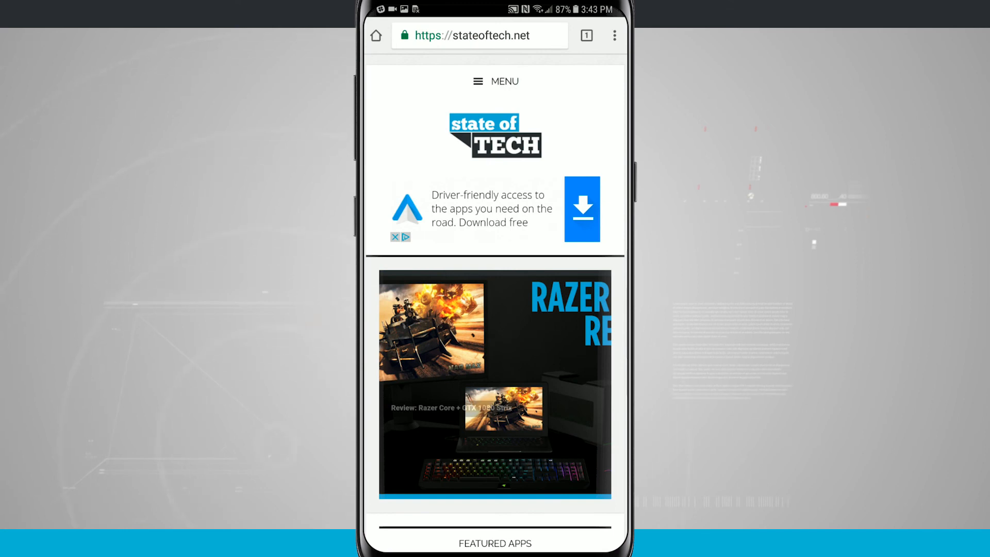
scroll("down", 3)
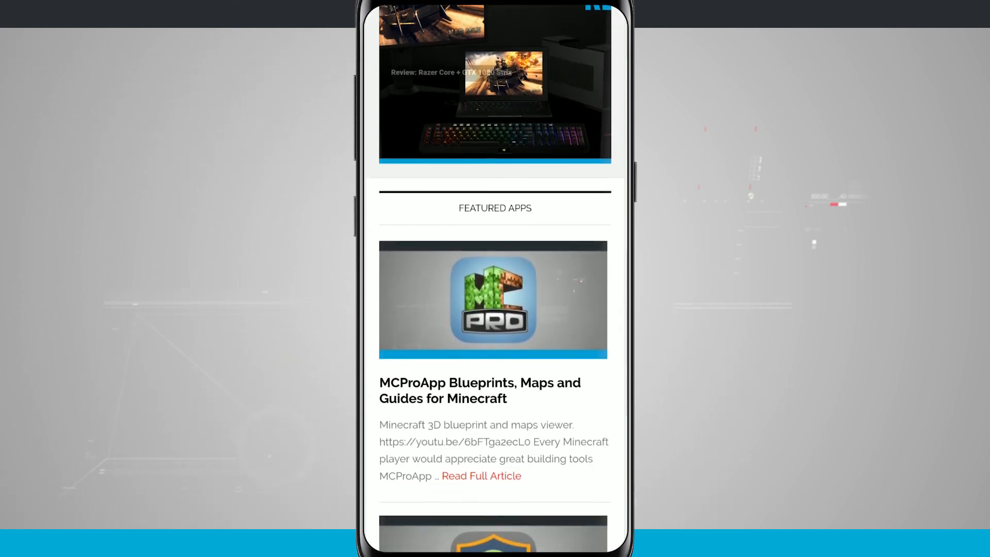